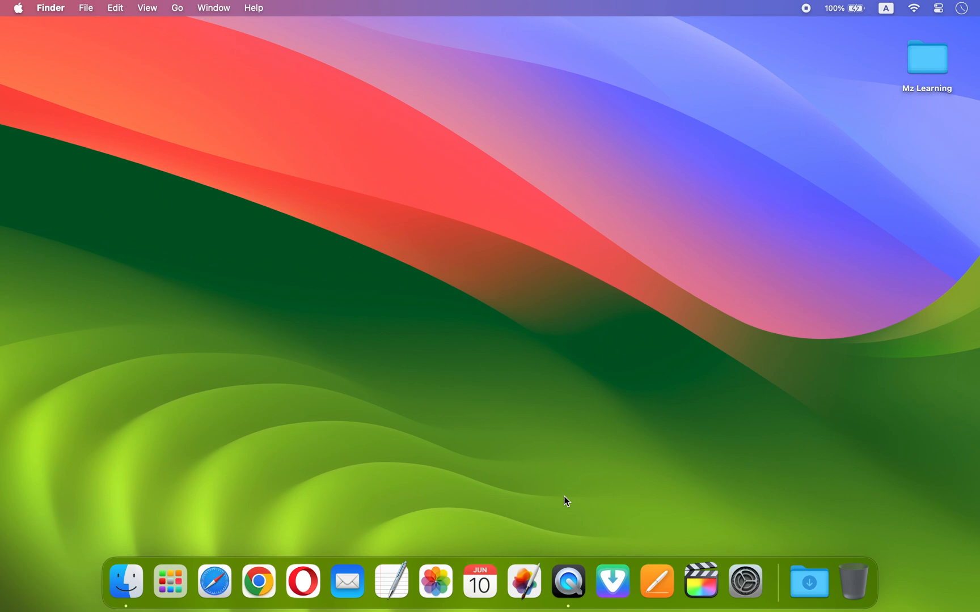
pyautogui.moveTo(583, 495)
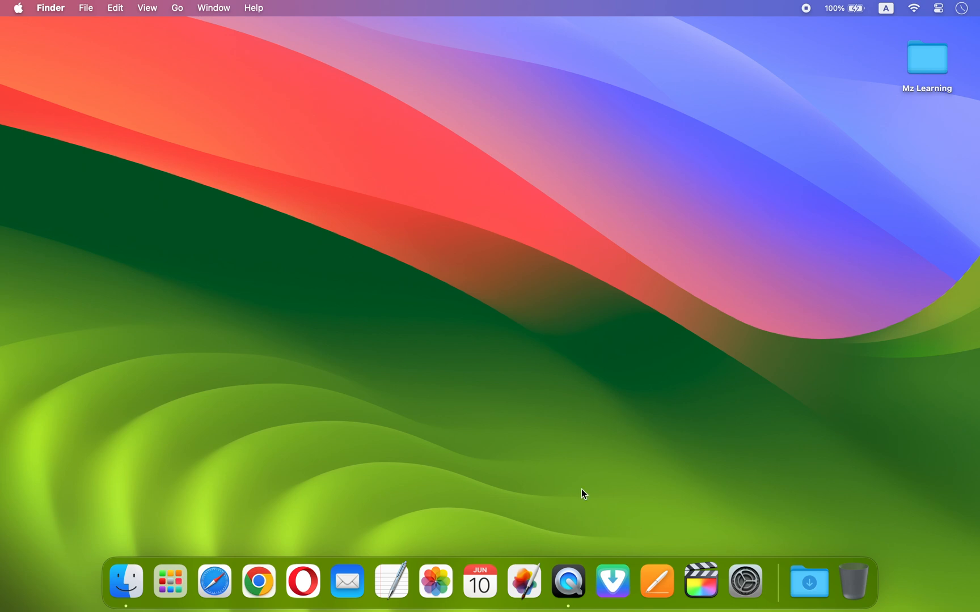
# - Show the Storage overview under General, revealing 544.55 GB of 1 TB used
pyautogui.click(745, 581)
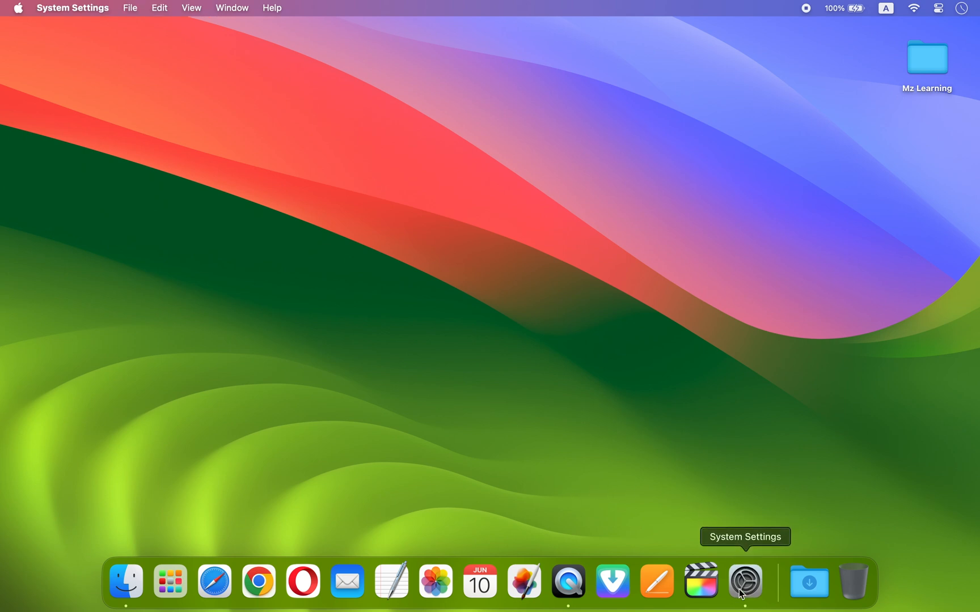
pyautogui.click(743, 588)
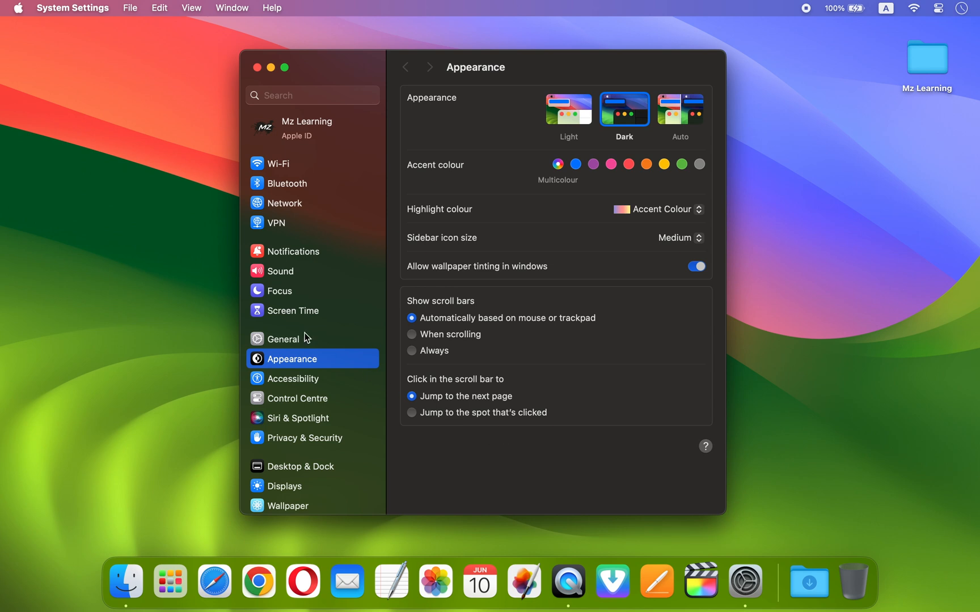
pyautogui.click(284, 340)
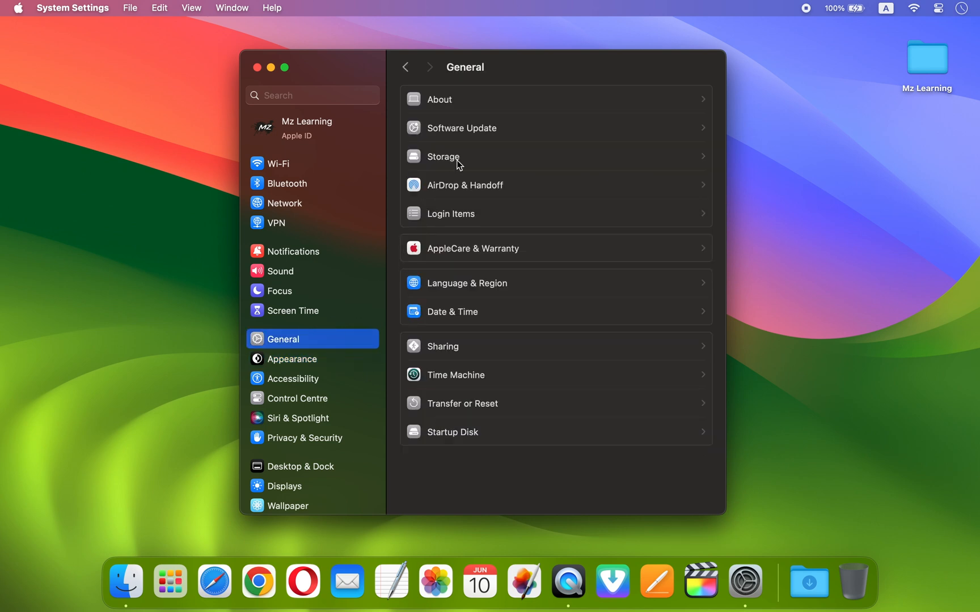
pyautogui.click(451, 158)
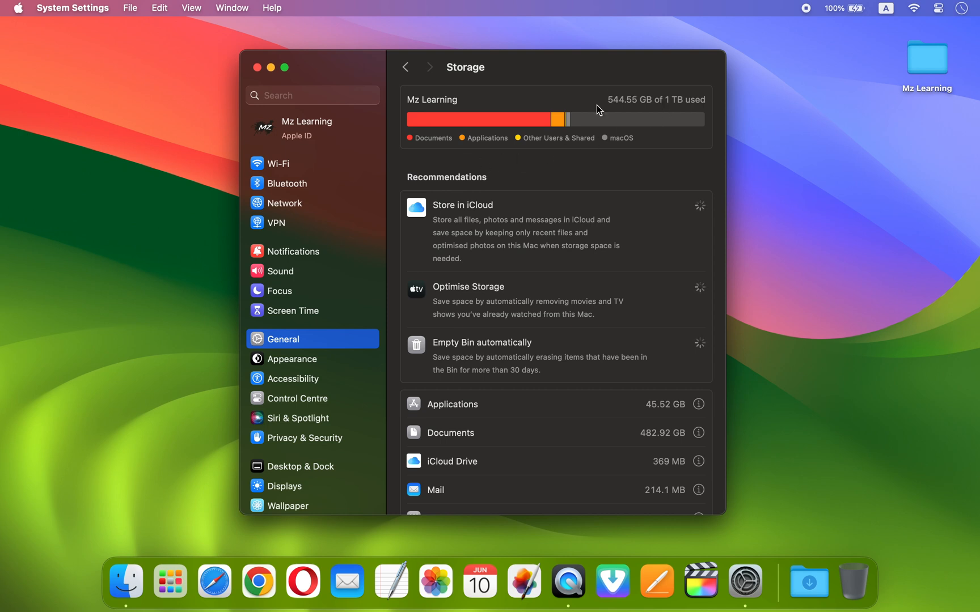
pyautogui.moveTo(637, 119)
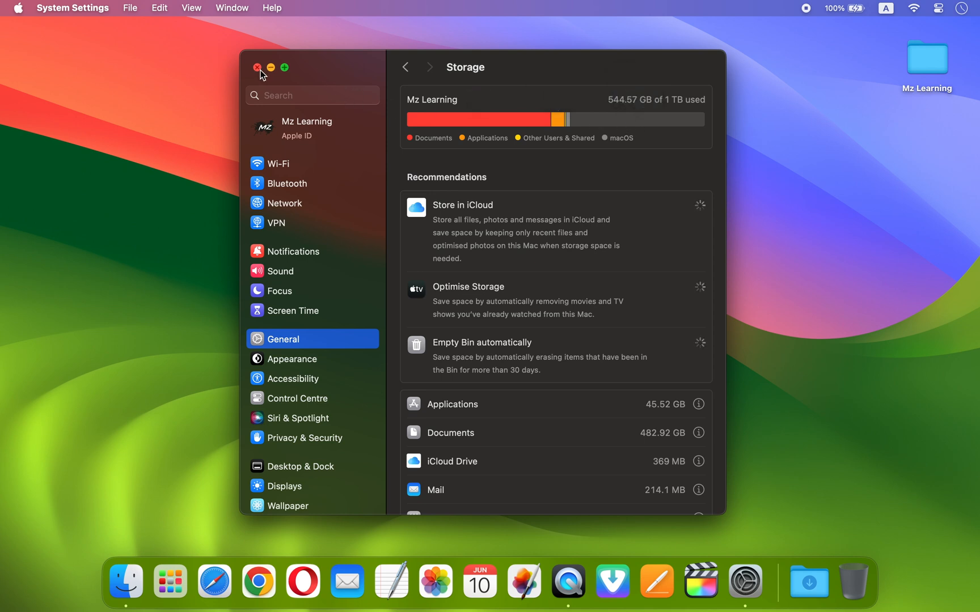
# - Close the System Settings window, leaving the desktop clear
pyautogui.click(260, 68)
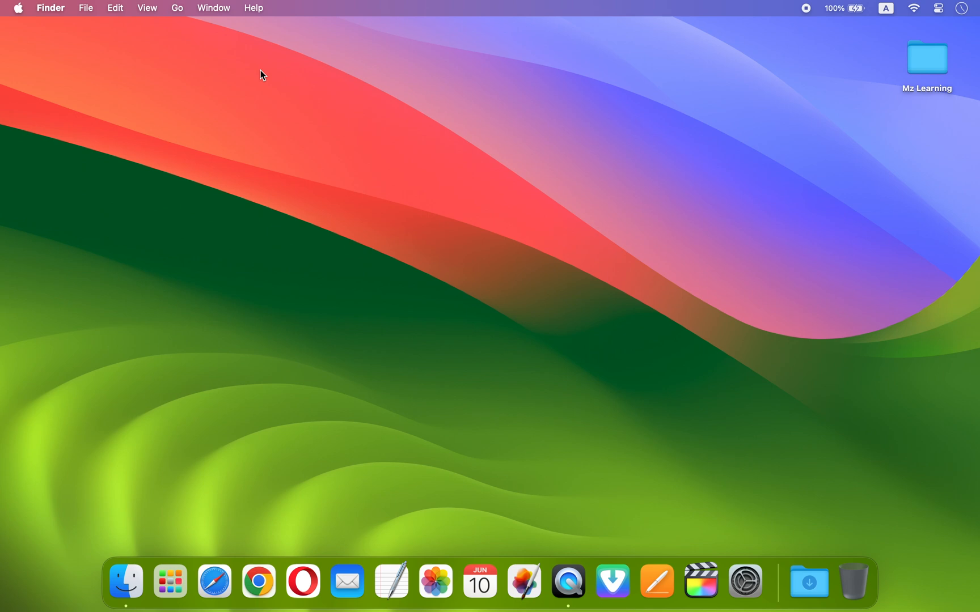
pyautogui.moveTo(20, 15)
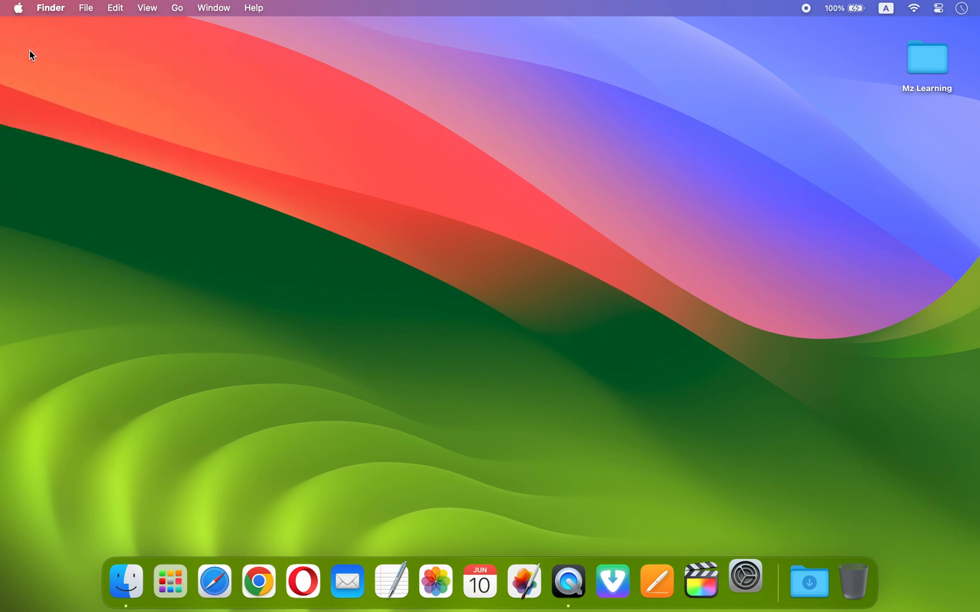
# - Show Software Update under General, confirming macOS Sonoma 14.5 is up to date with beta updates off
pyautogui.click(747, 585)
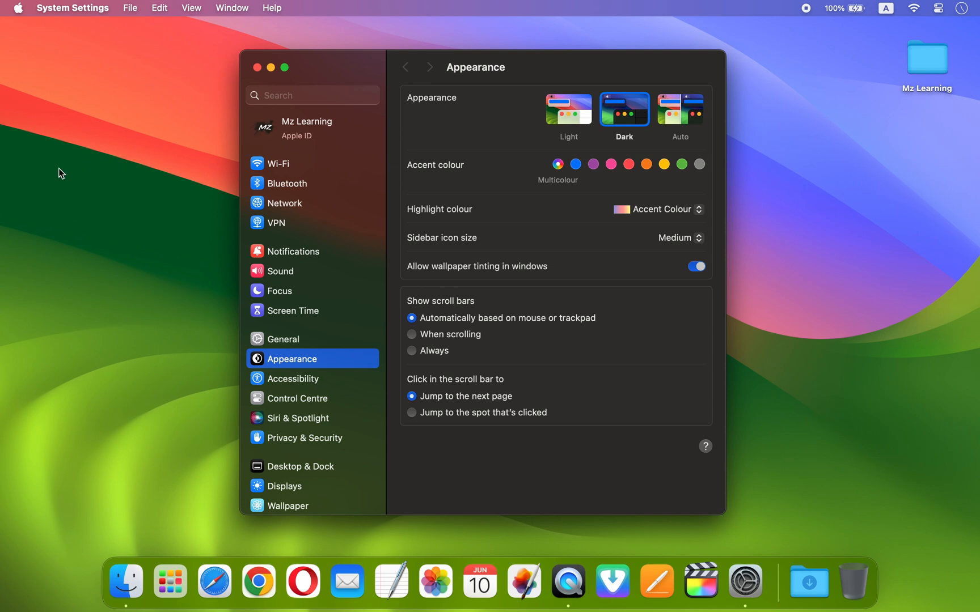
pyautogui.click(283, 339)
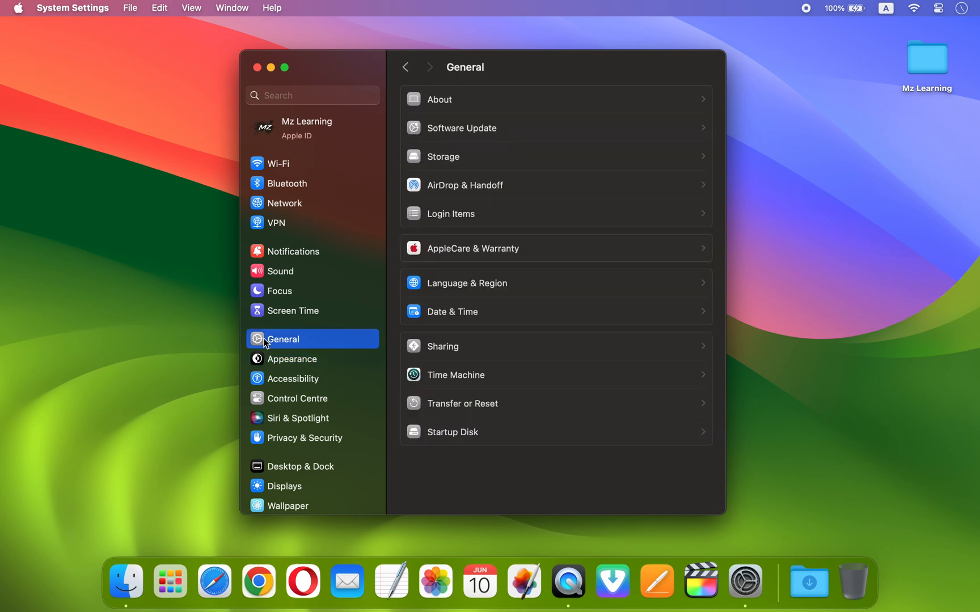
pyautogui.click(462, 128)
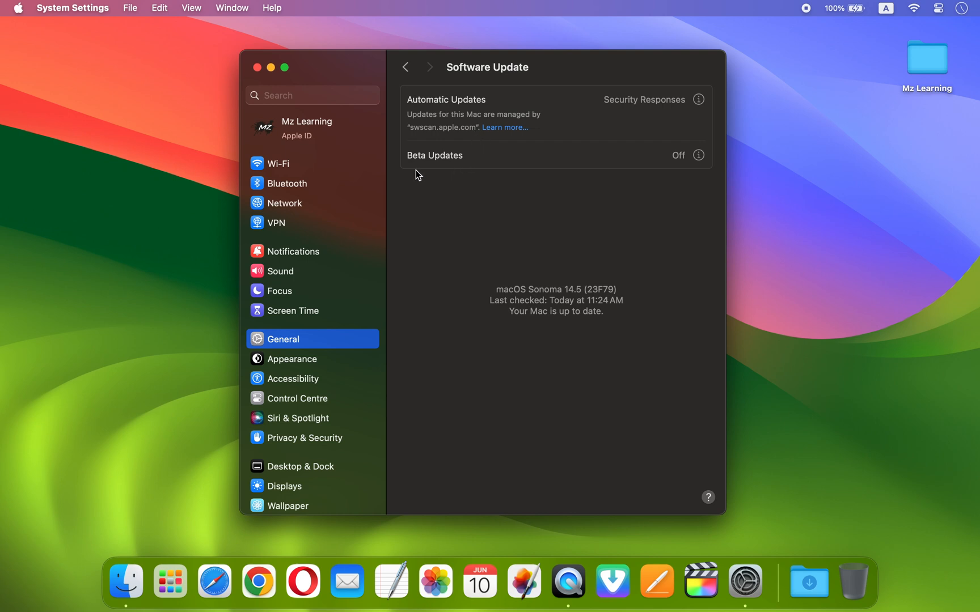
pyautogui.moveTo(443, 171)
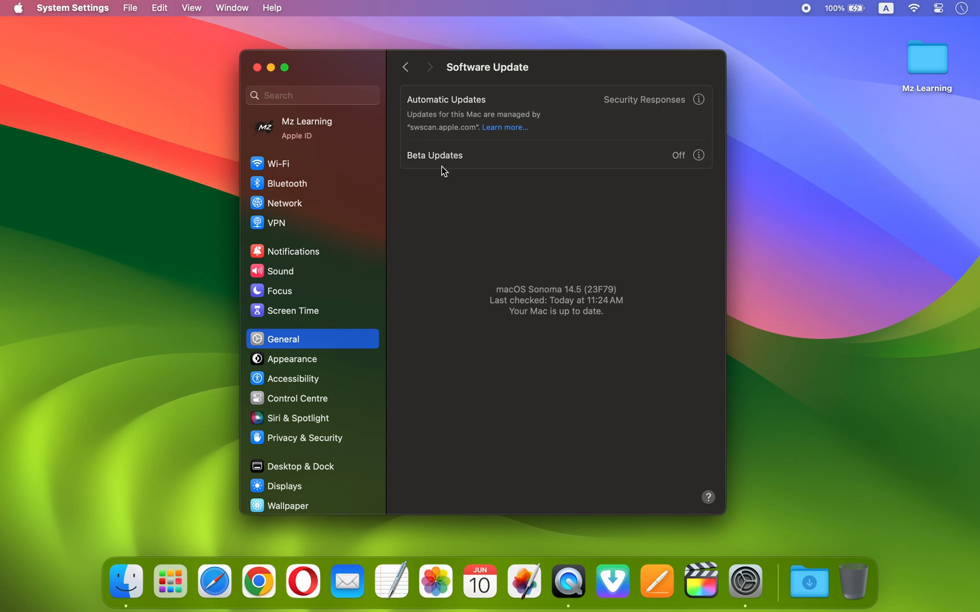
pyautogui.click(213, 583)
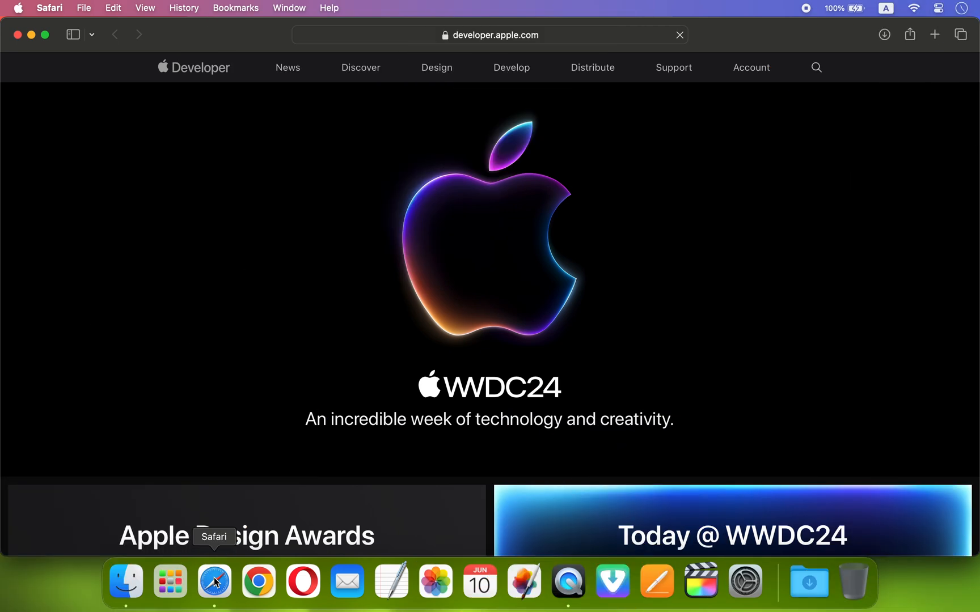
pyautogui.moveTo(258, 581)
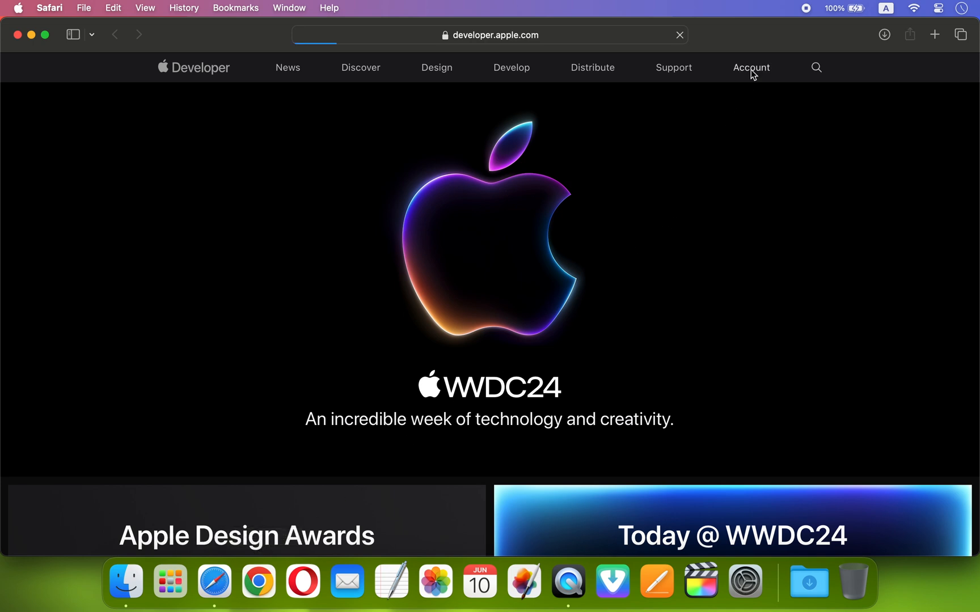
# - Visit the Apple Developer Account page for Mz Learning, then quit Safari
pyautogui.click(751, 68)
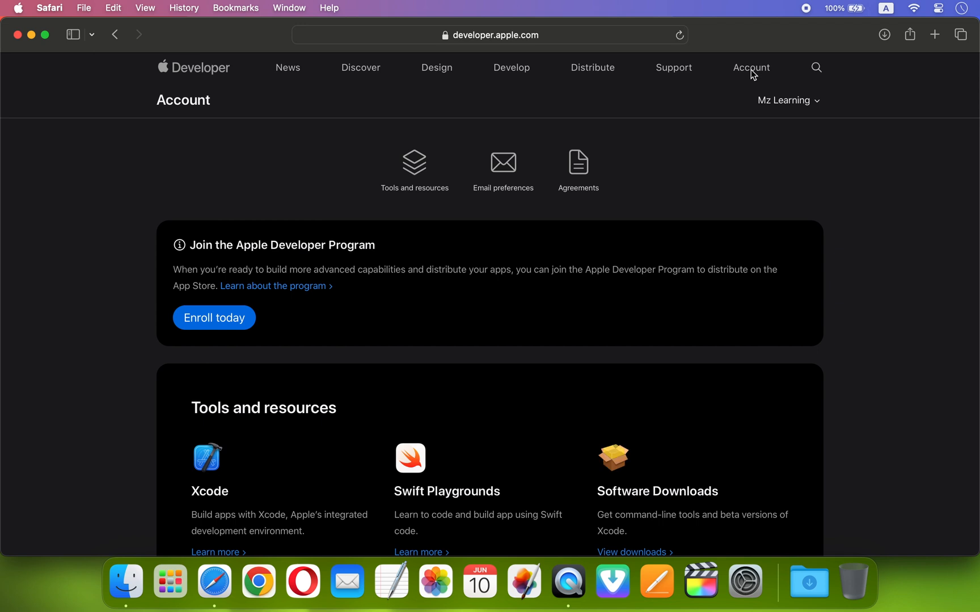
pyautogui.moveTo(111, 80)
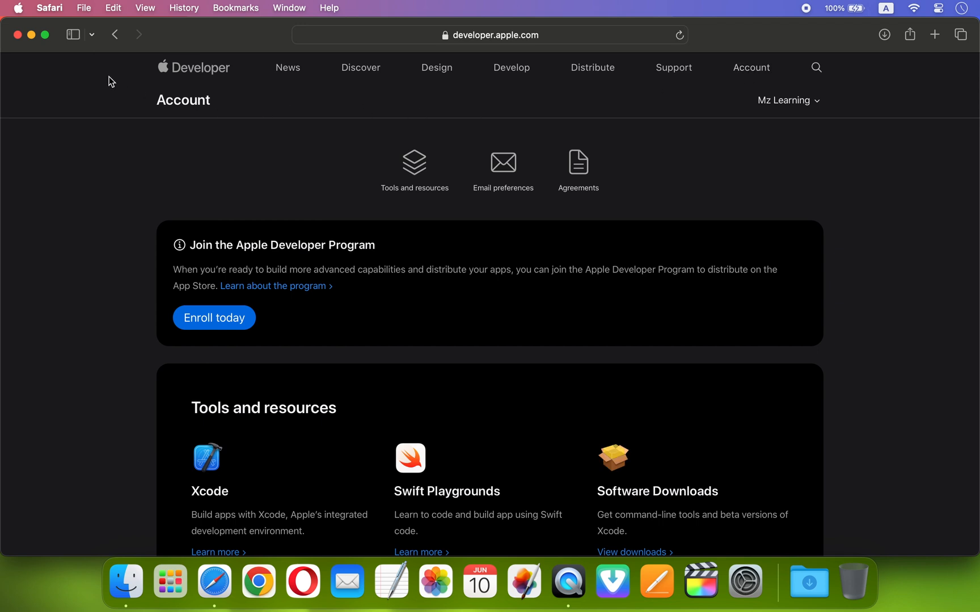
pyautogui.click(50, 8)
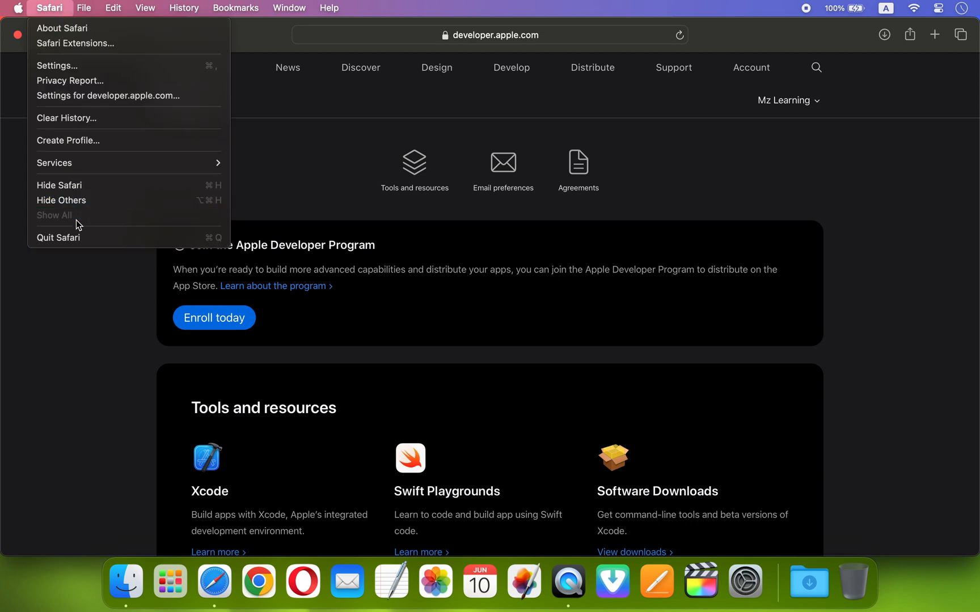
pyautogui.click(58, 239)
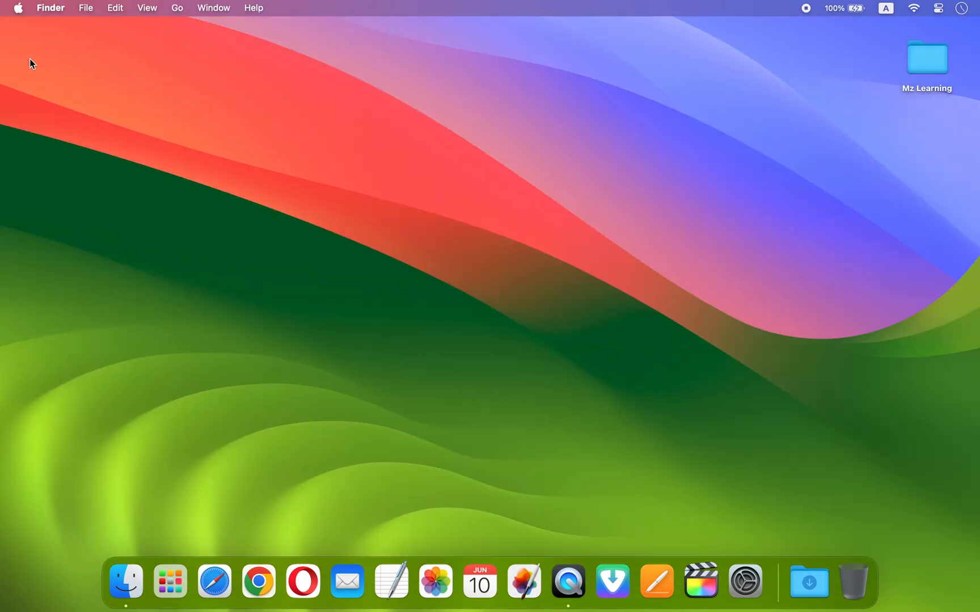
# - Return to Software Update via the Apple menu, still showing Sonoma 14.5 with beta updates off
pyautogui.click(19, 8)
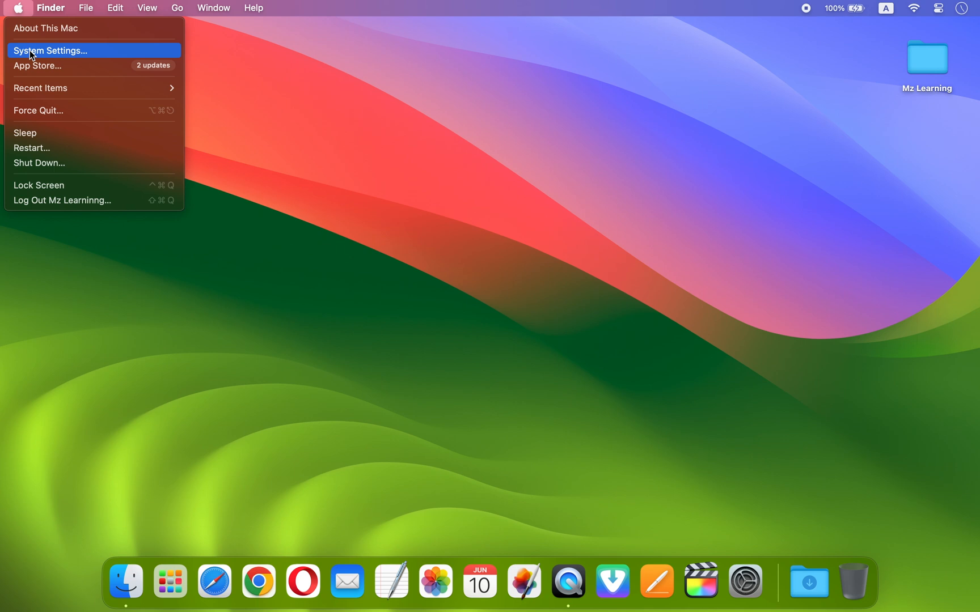
pyautogui.click(46, 67)
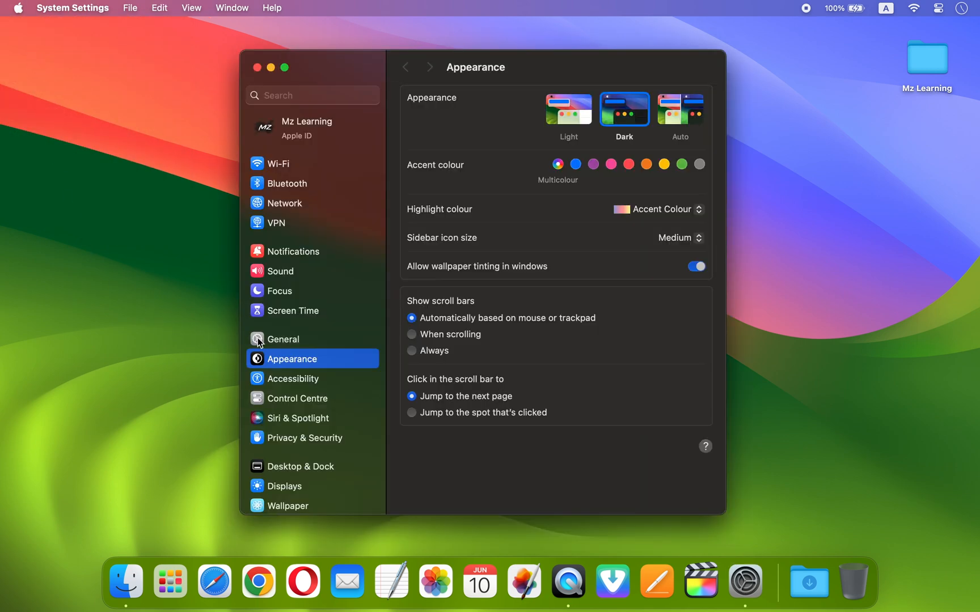
pyautogui.click(283, 339)
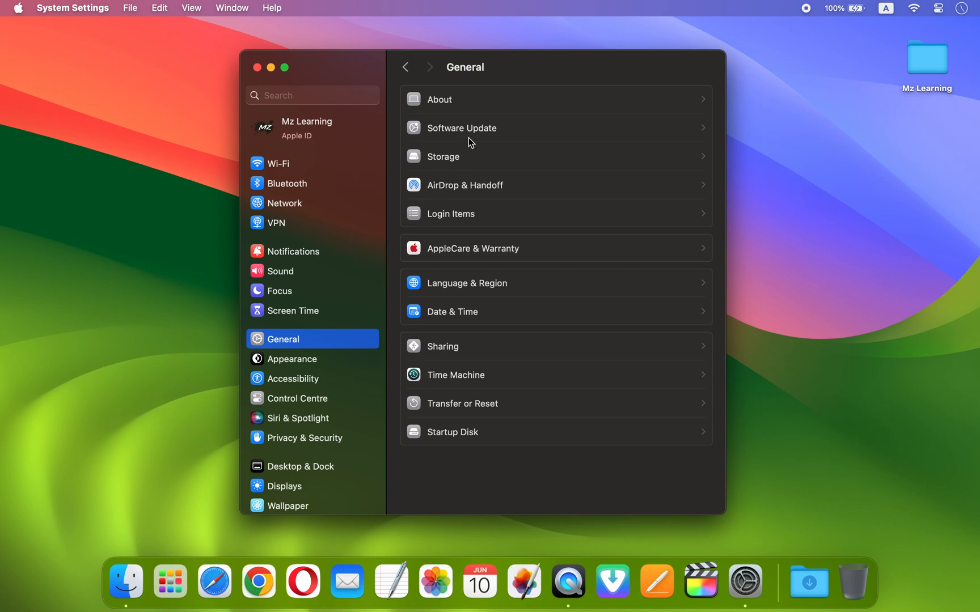
pyautogui.click(461, 127)
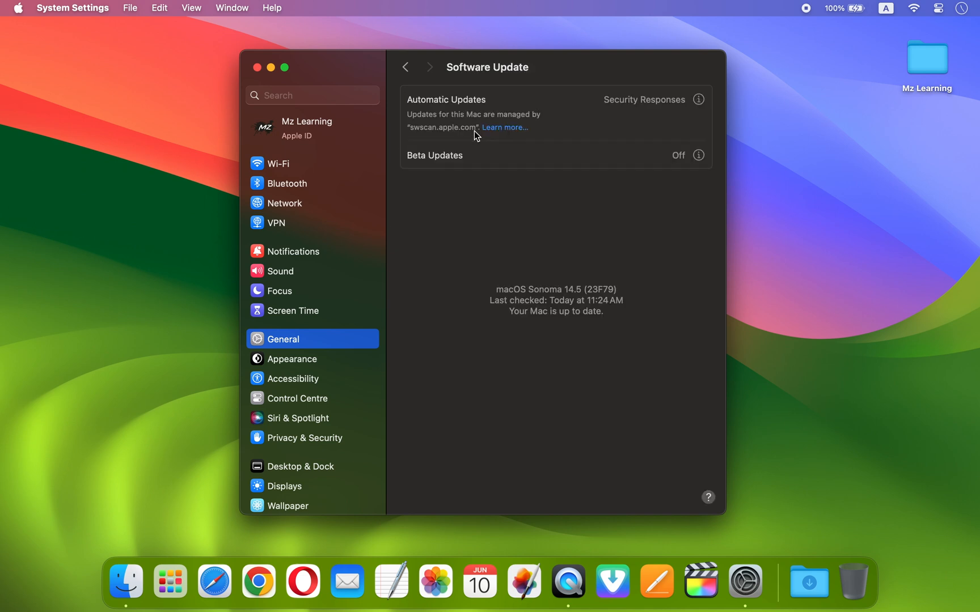
pyautogui.moveTo(424, 172)
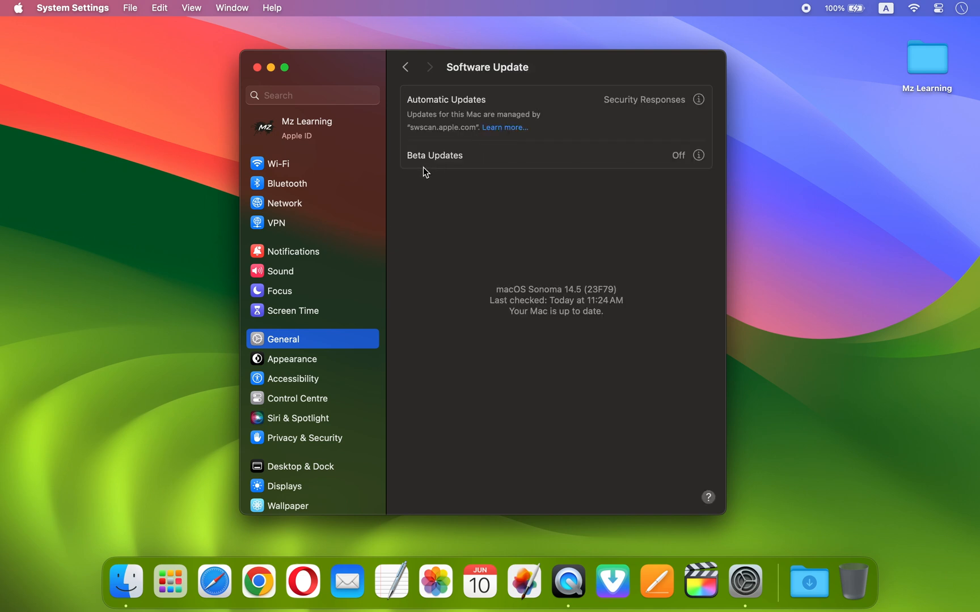
pyautogui.moveTo(651, 191)
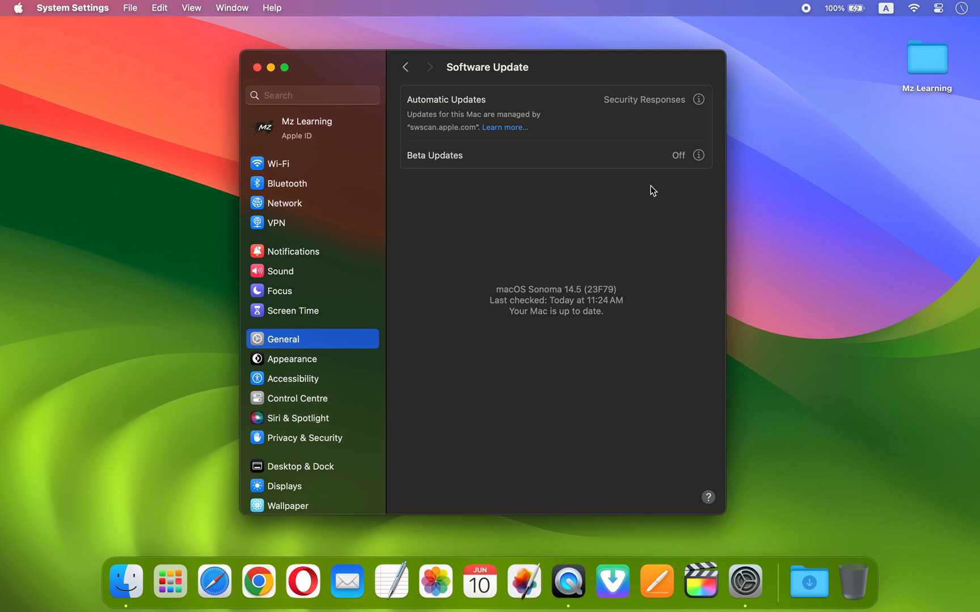
# - Set Beta Updates to macOS Sequoia Developer Beta and start the macOS 15 beta download with Update Now
pyautogui.click(699, 156)
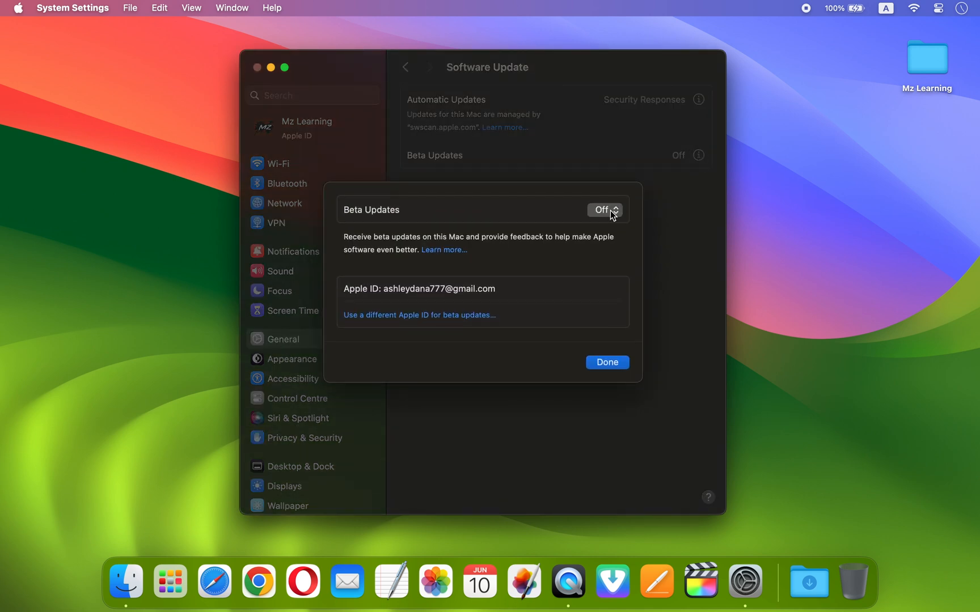
pyautogui.click(605, 210)
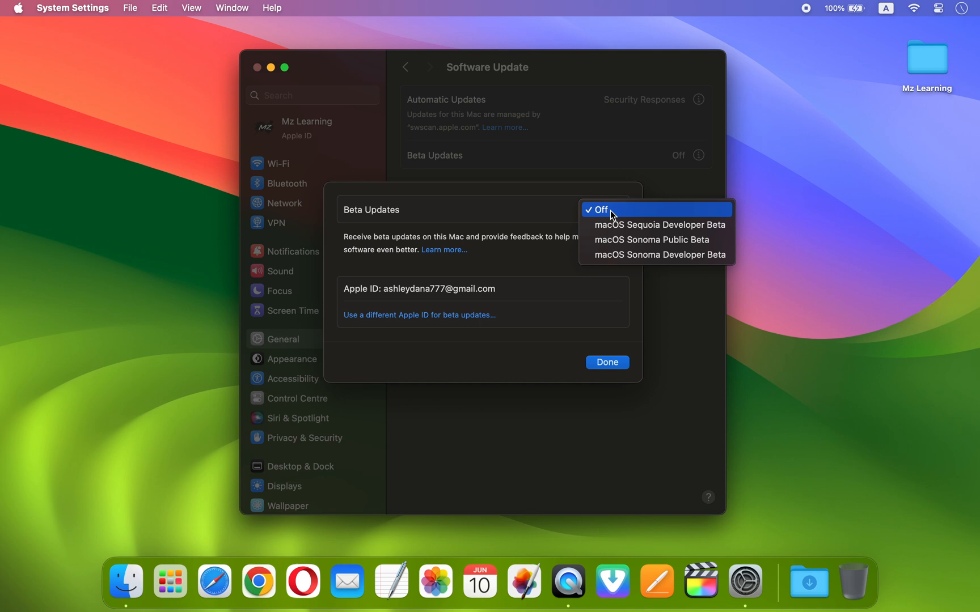
pyautogui.moveTo(646, 224)
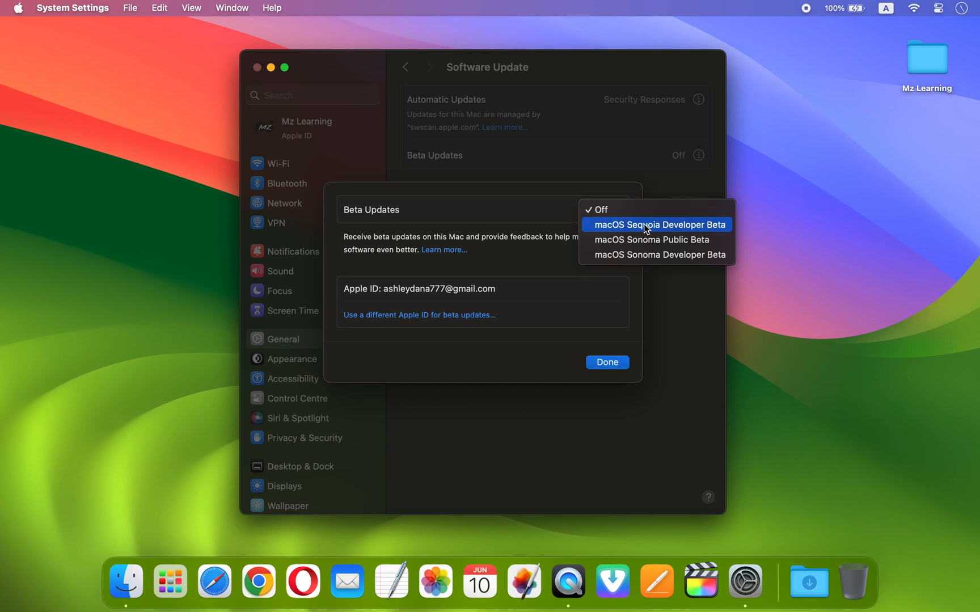
pyautogui.click(656, 225)
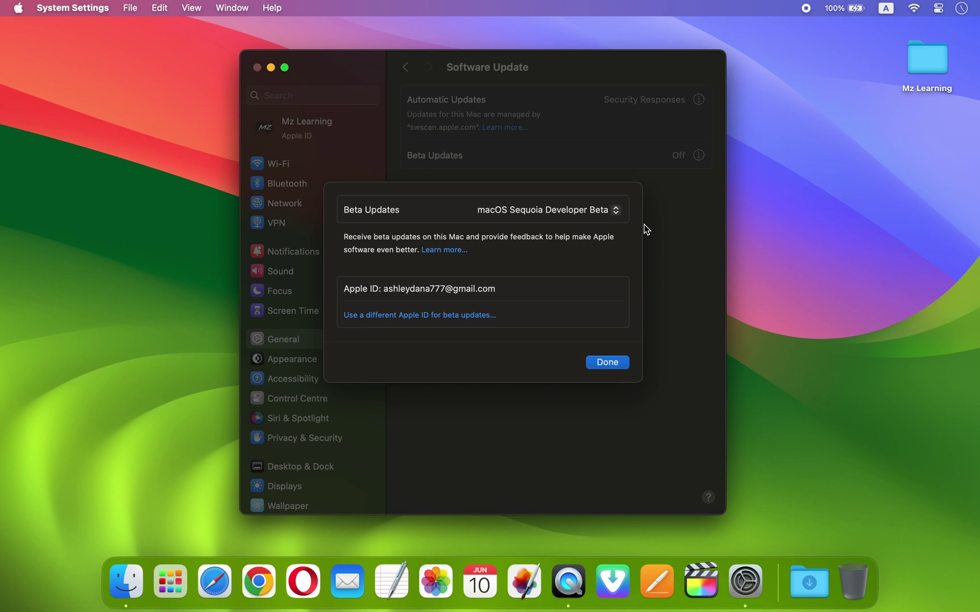
pyautogui.click(608, 363)
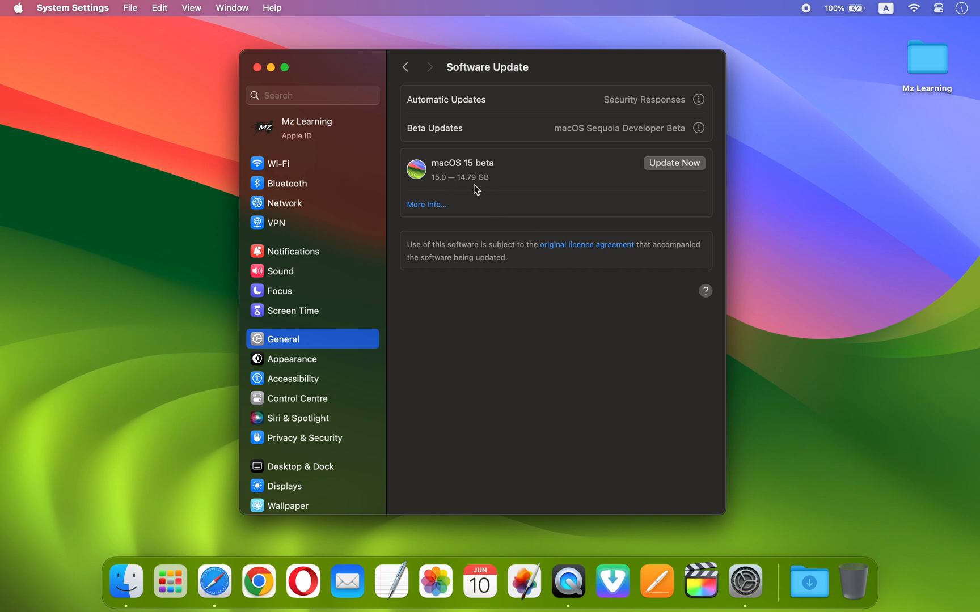
pyautogui.click(675, 164)
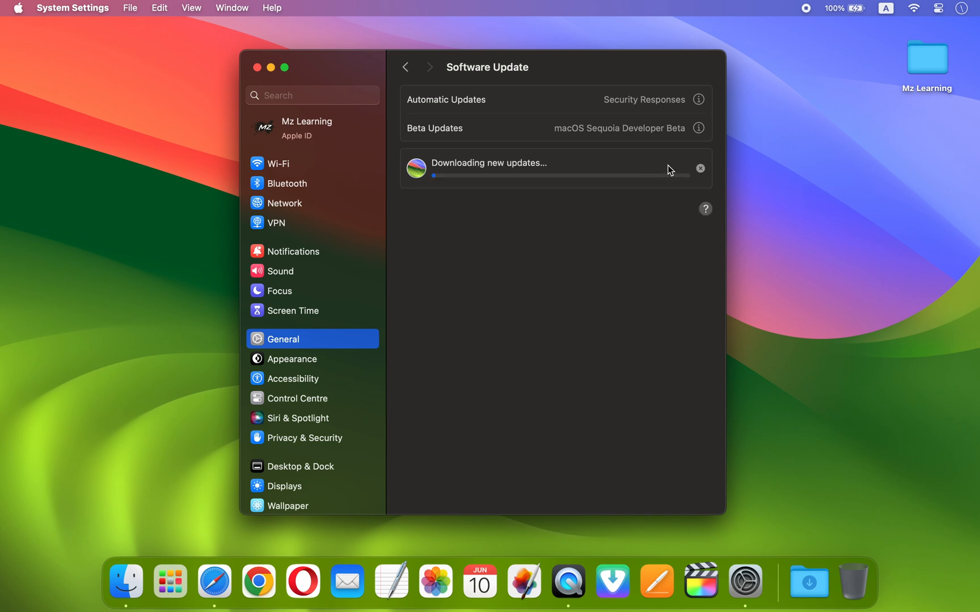